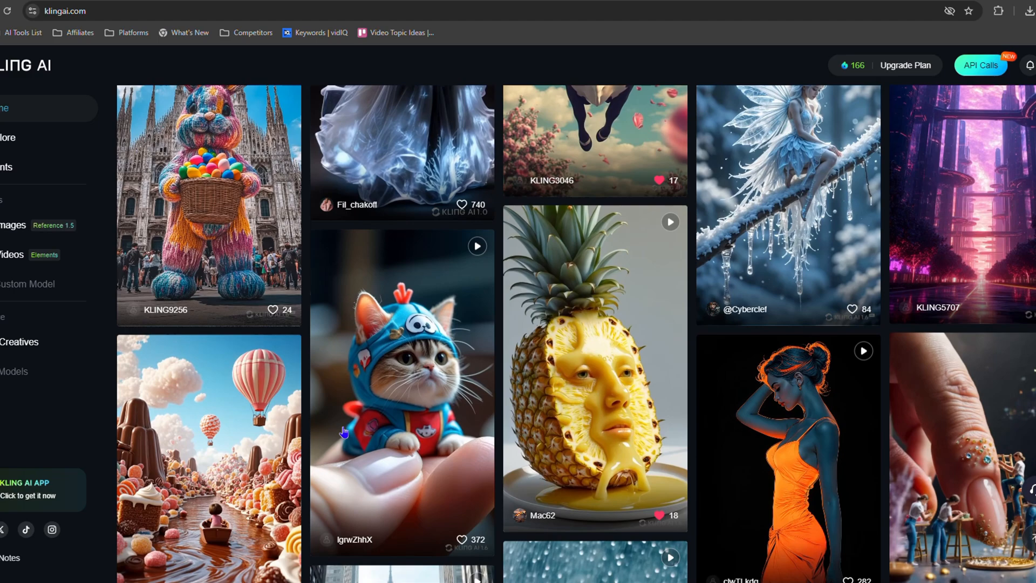
Step: Scroll through the Kling AI home page, then return to its top
scroll("down", 3)
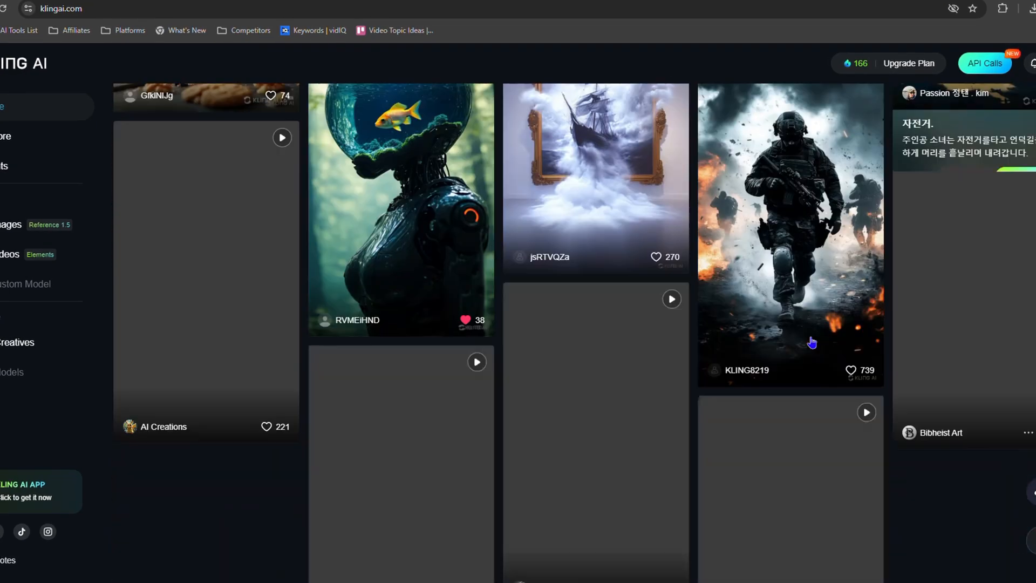
scroll("down", 3)
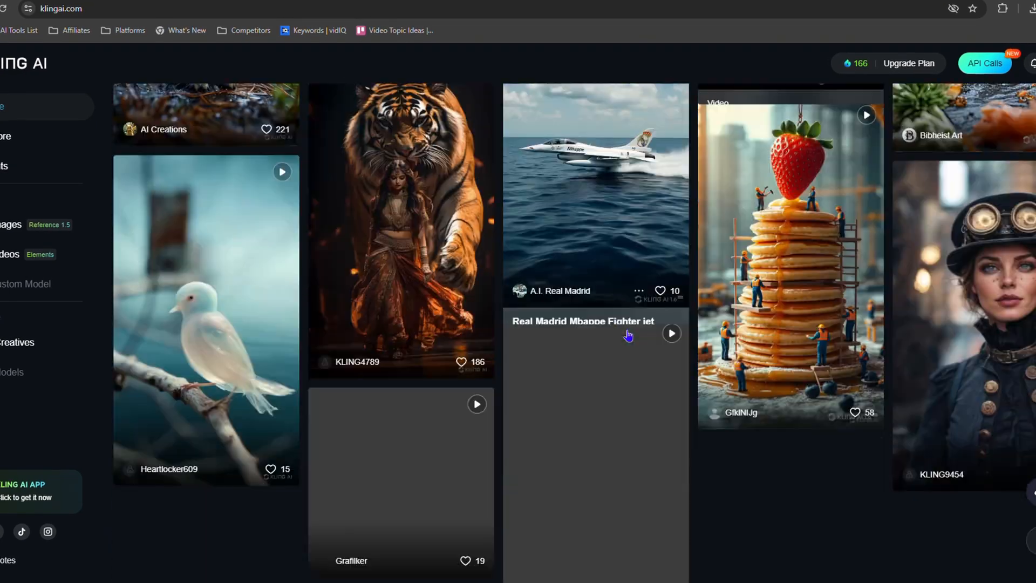
scroll("up", 3)
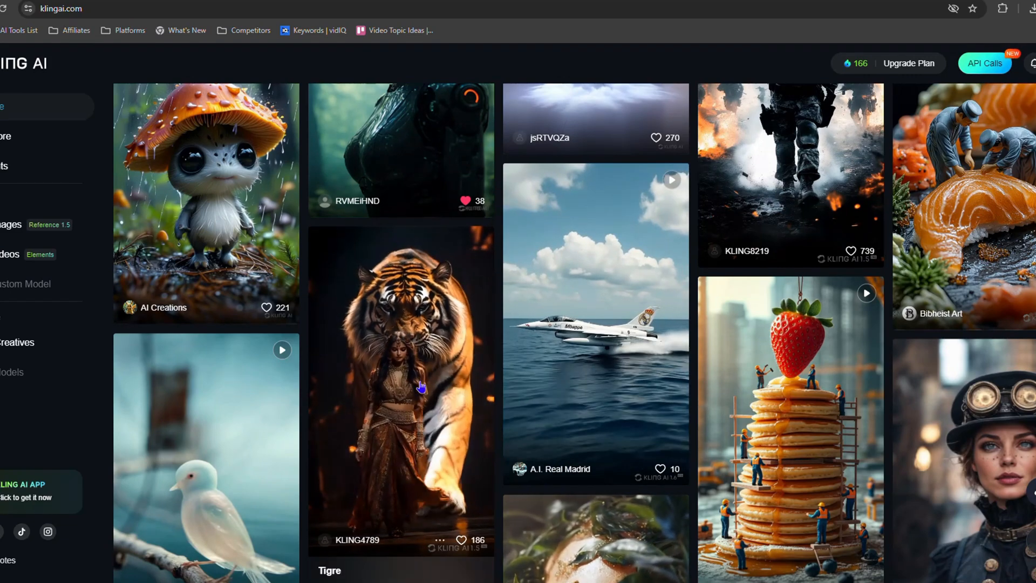
scroll("down", 3)
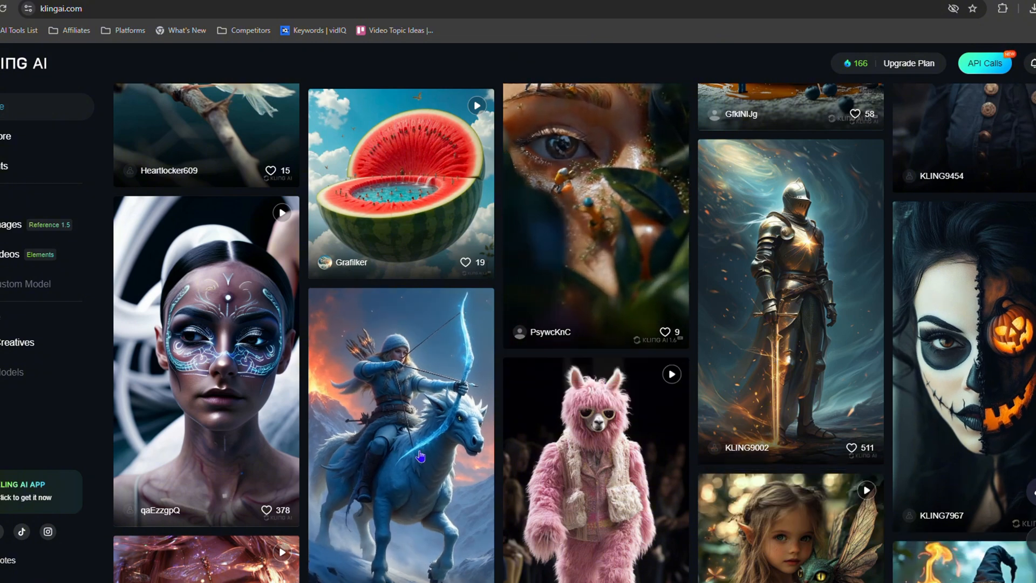
mouse_move(806, 276)
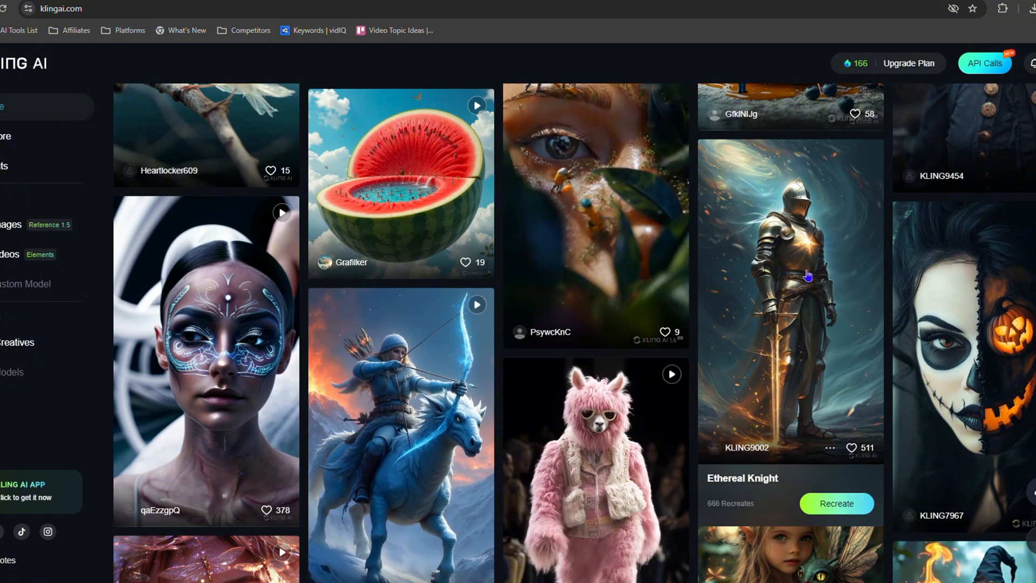
scroll("up", 3)
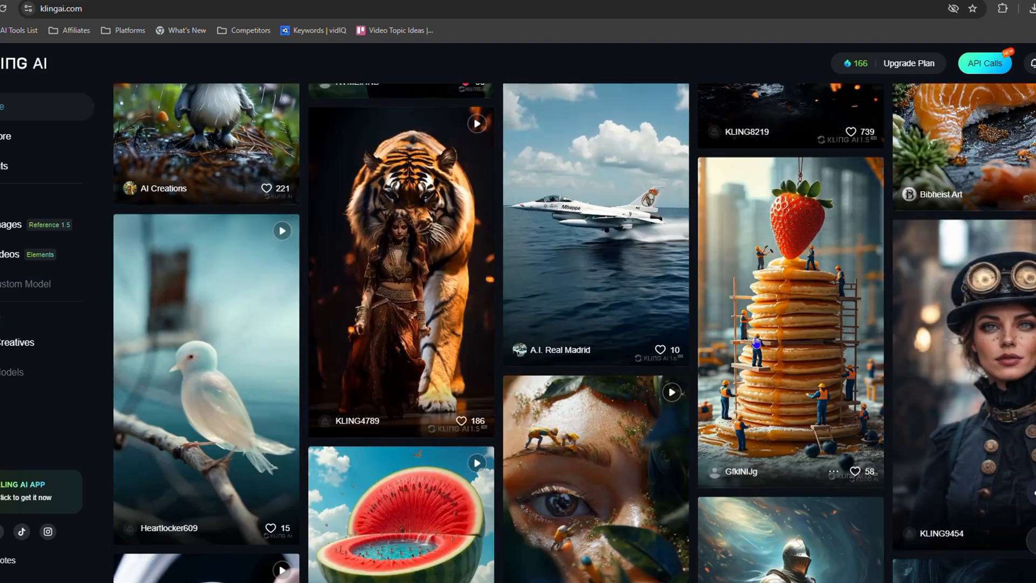
scroll("down", 3)
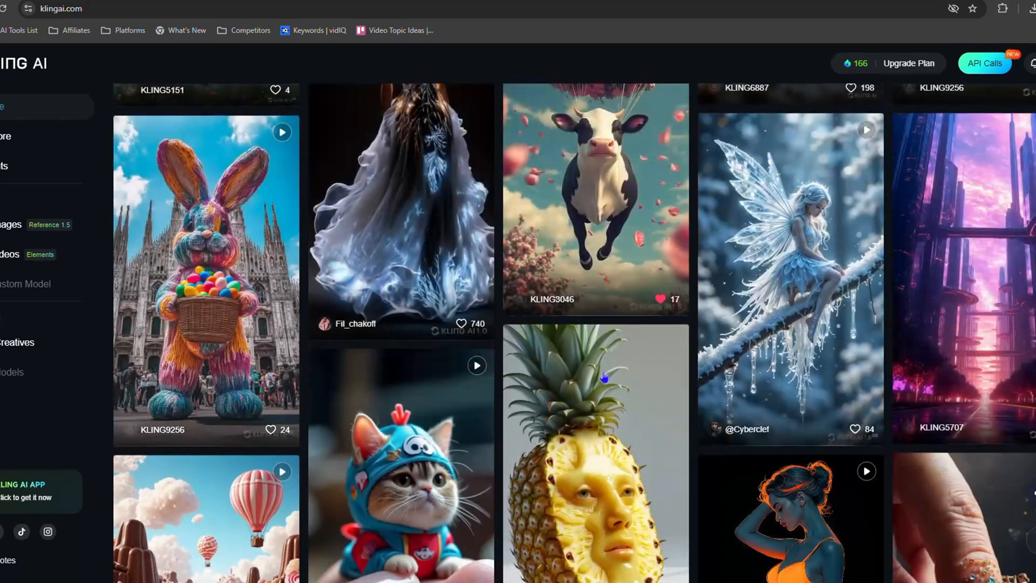
left_click(12, 106)
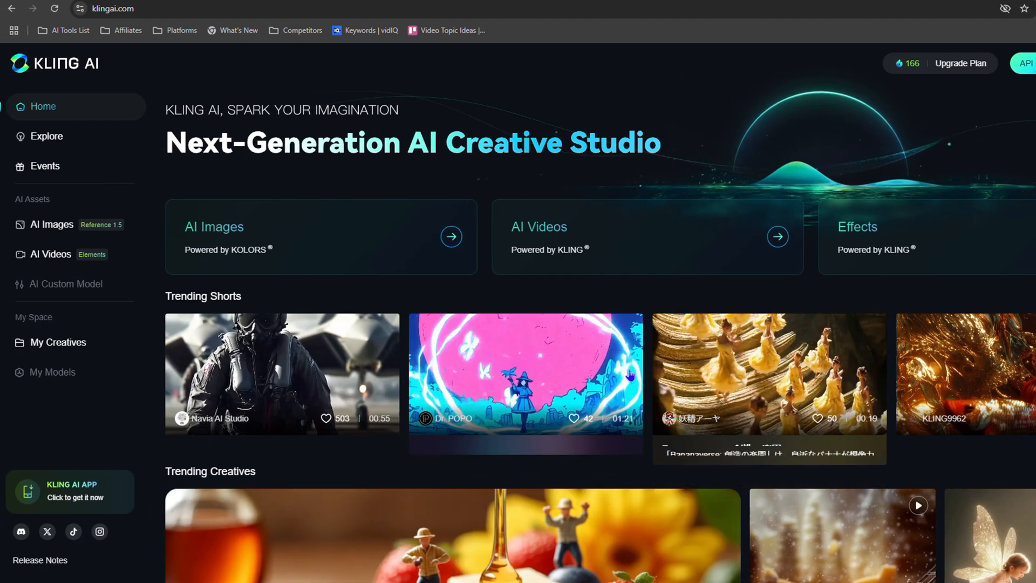
Step: Go to the Explore page and browse the community Creatives feed
left_click(46, 136)
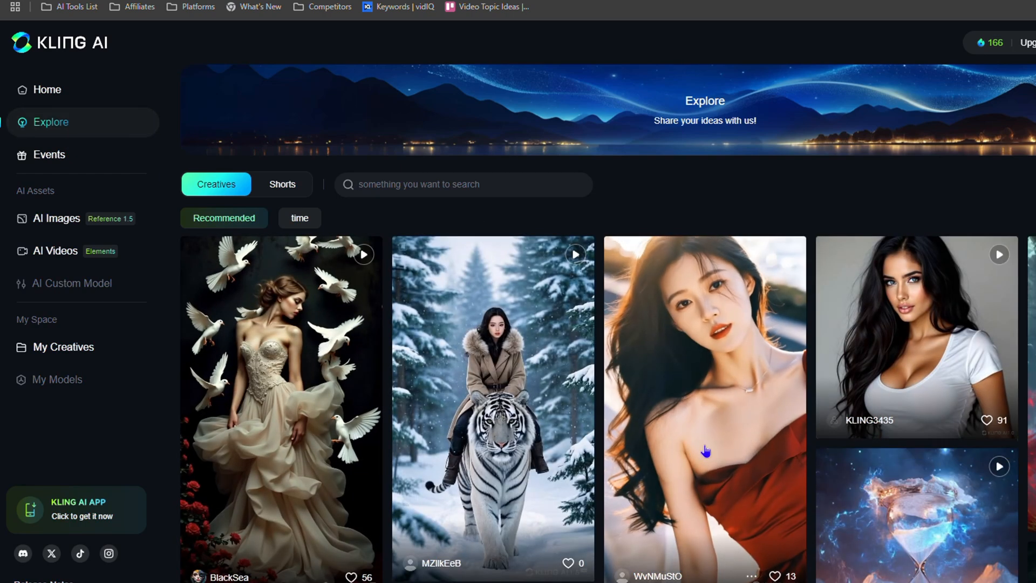
scroll("down", 3)
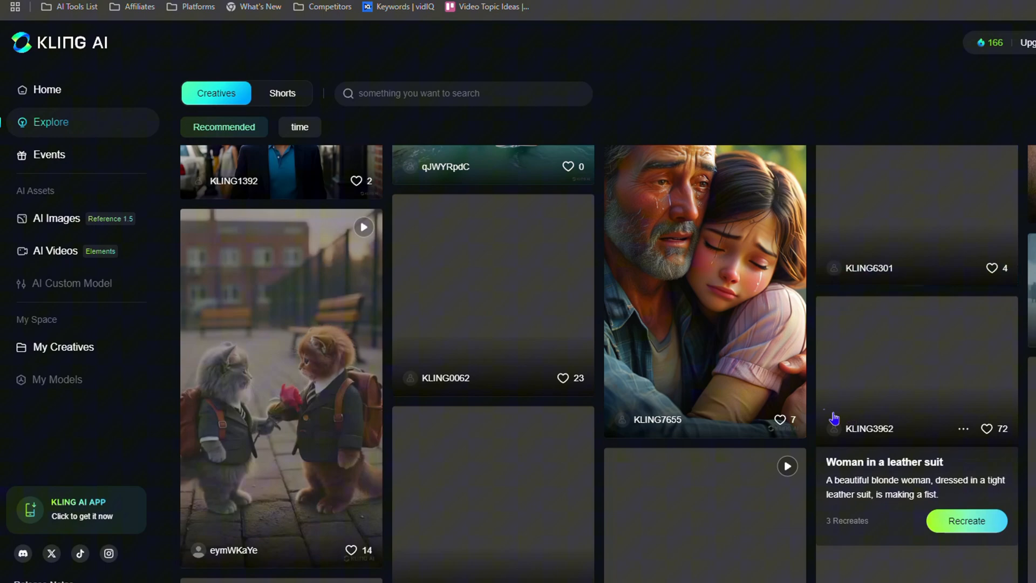
scroll("down", 3)
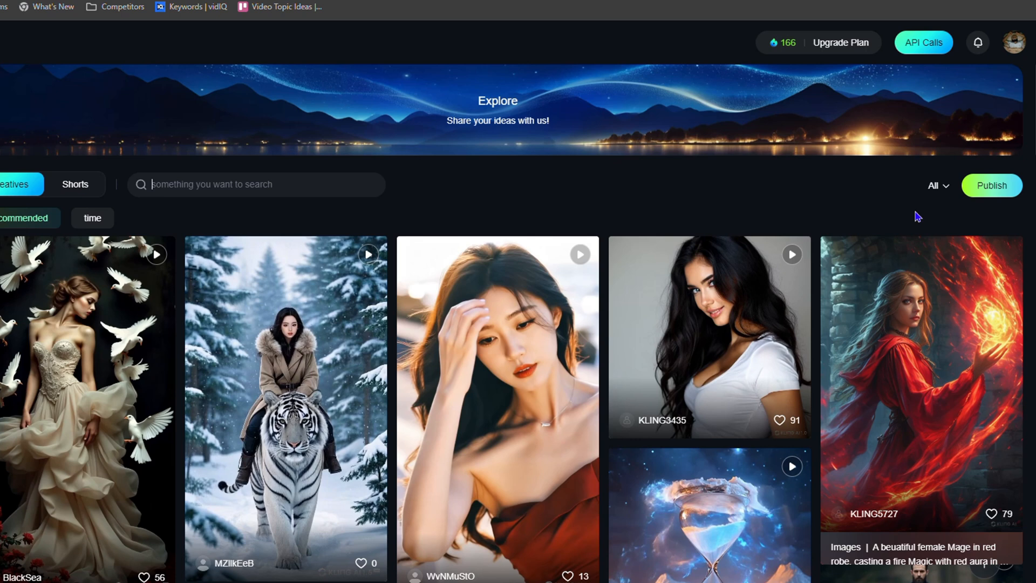
Step: Set the Explore content-type dropdown from All to Images
left_click(934, 186)
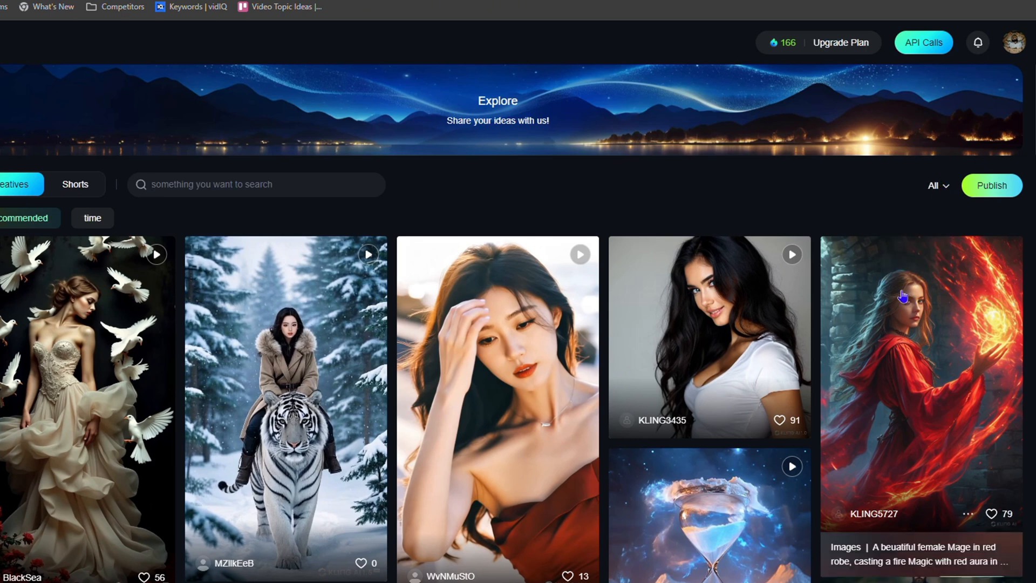
left_click(934, 185)
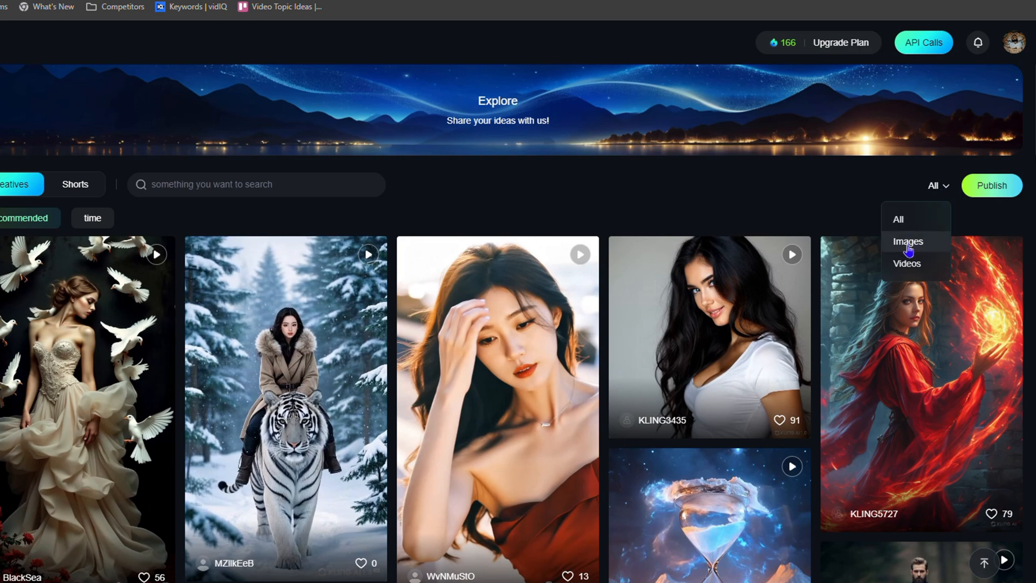
left_click(907, 241)
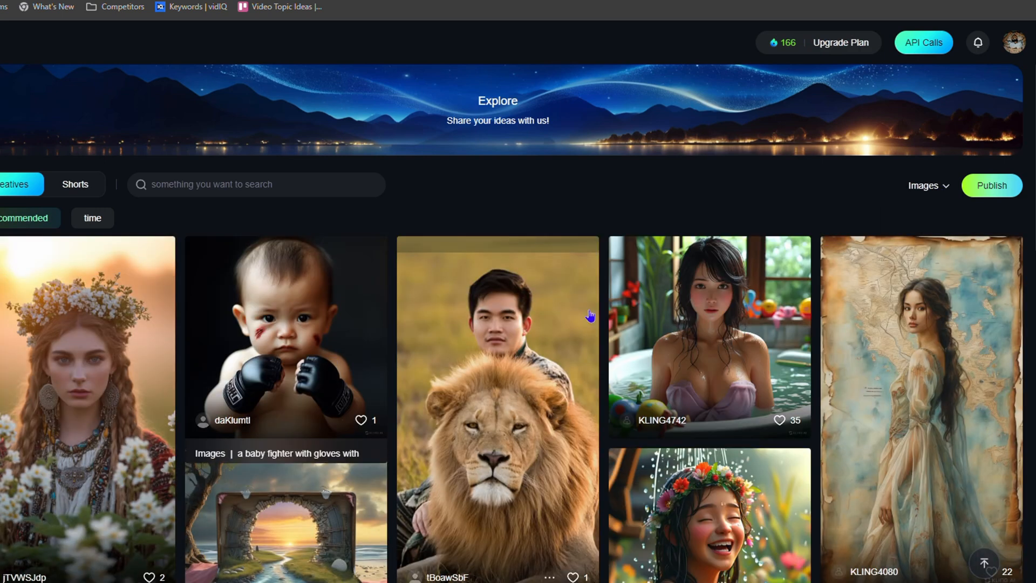
left_click(333, 421)
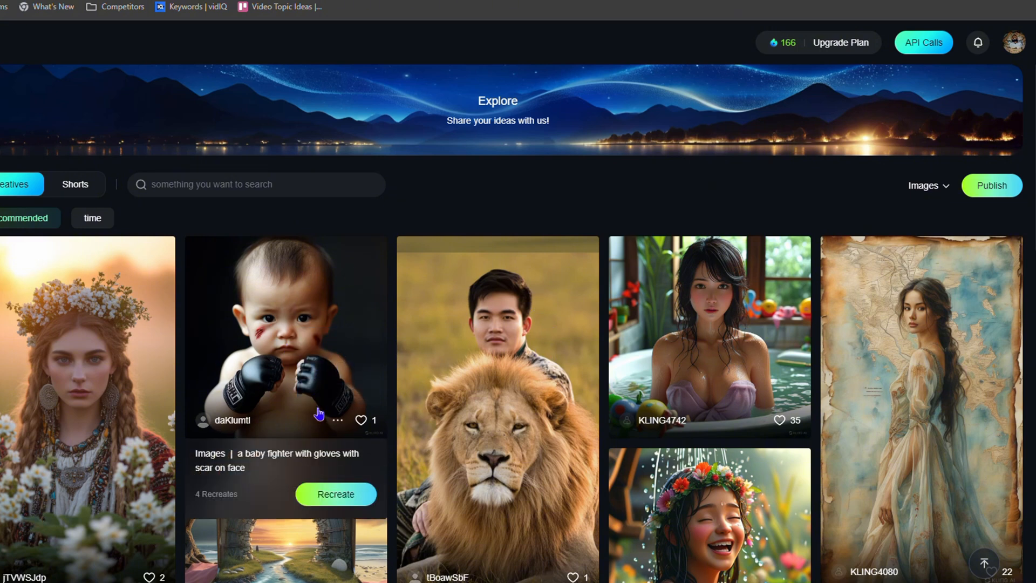
Step: Find the laughing pregnant woman image and download it as a PNG
left_click(337, 420)
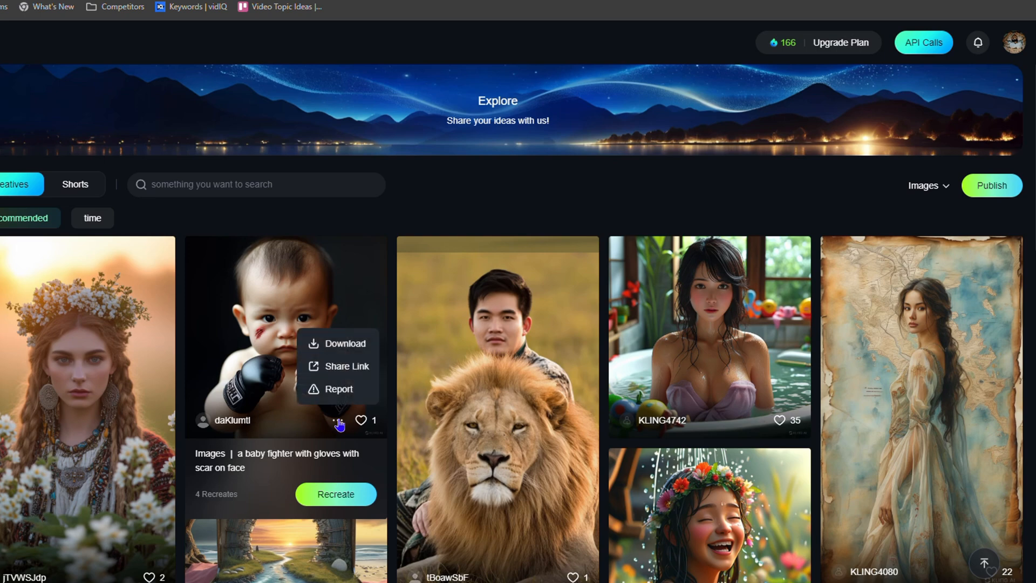
scroll("down", 3)
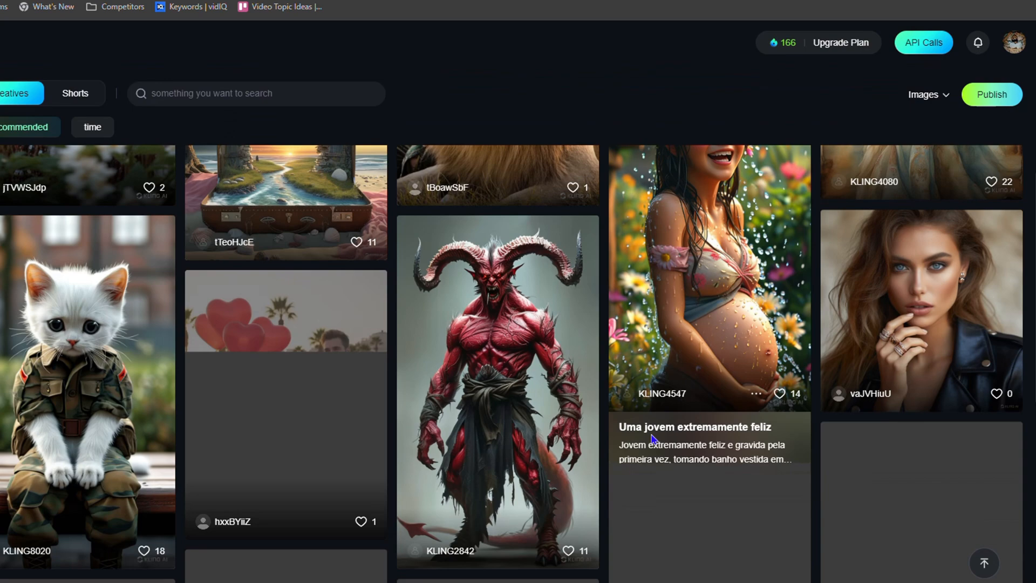
scroll("down", 3)
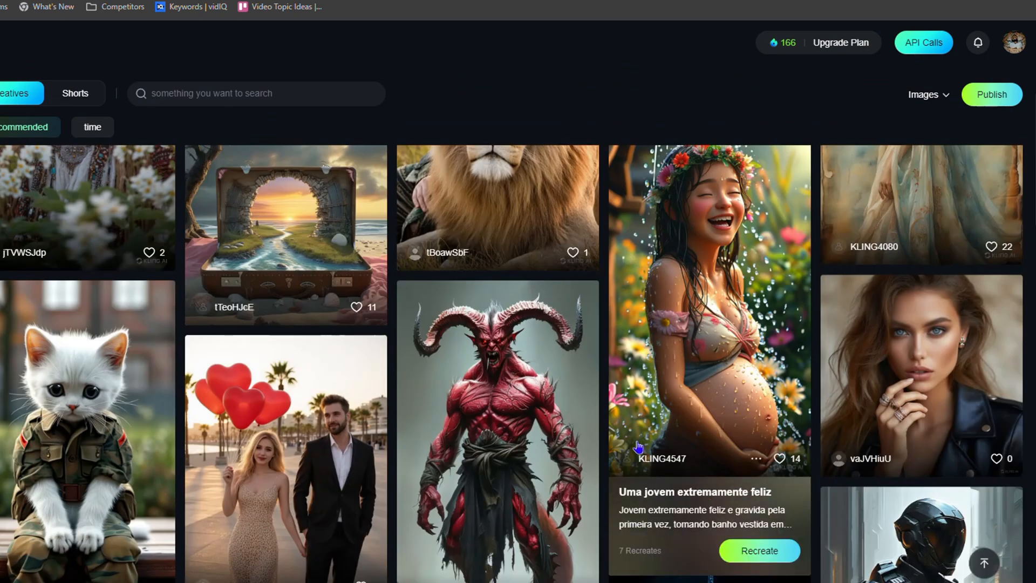
mouse_move(721, 399)
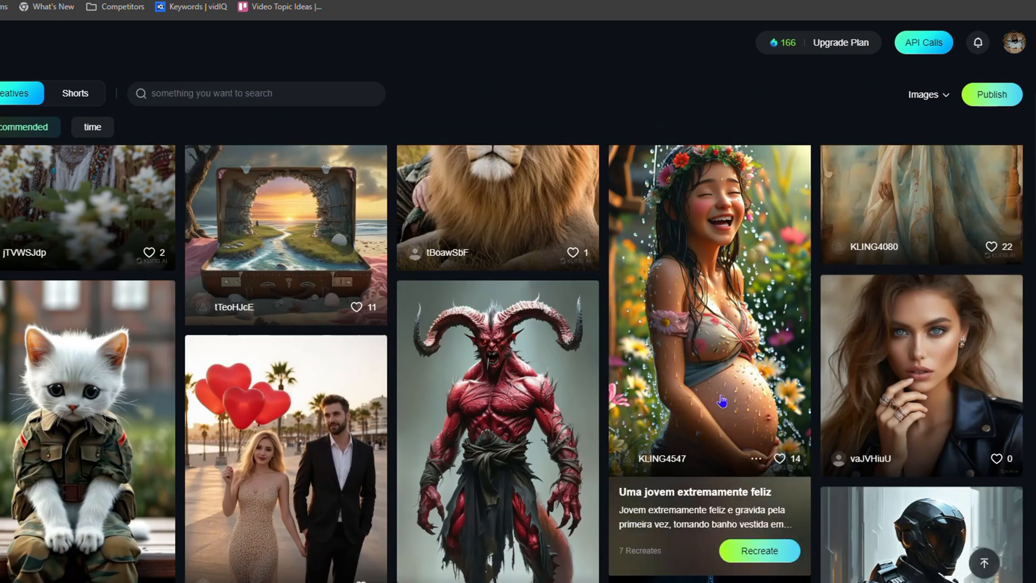
mouse_move(750, 463)
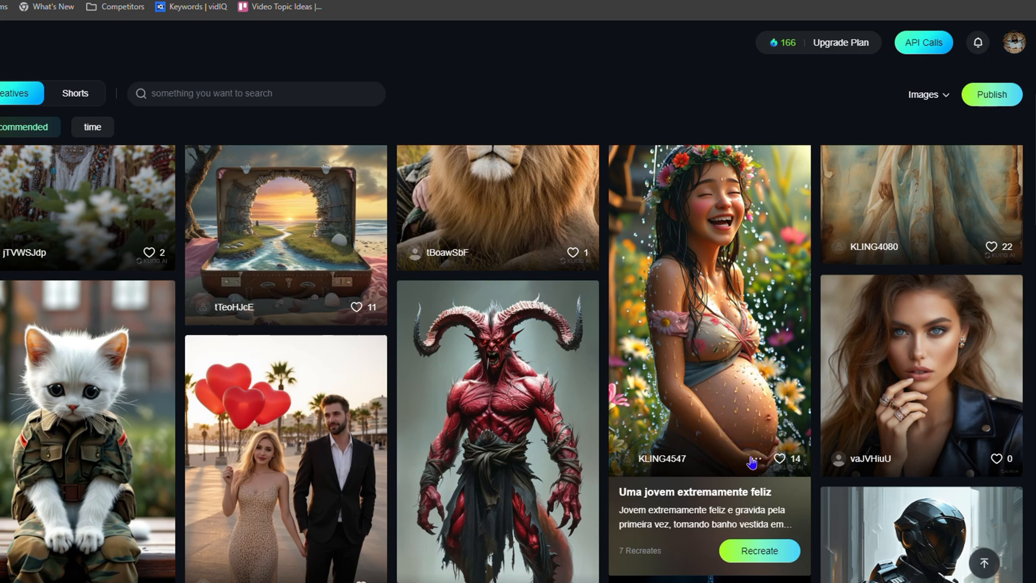
left_click(756, 459)
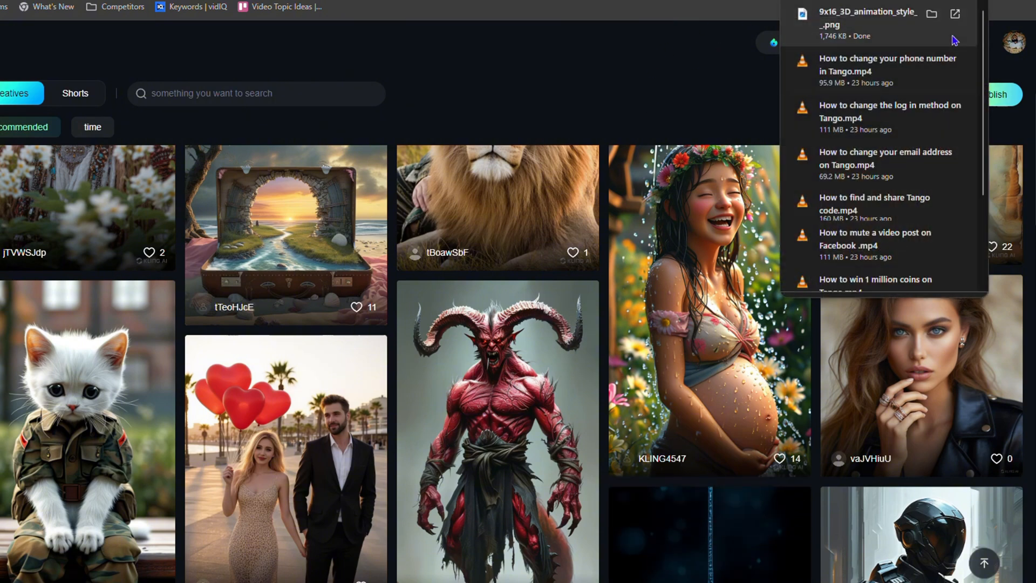
mouse_move(868, 22)
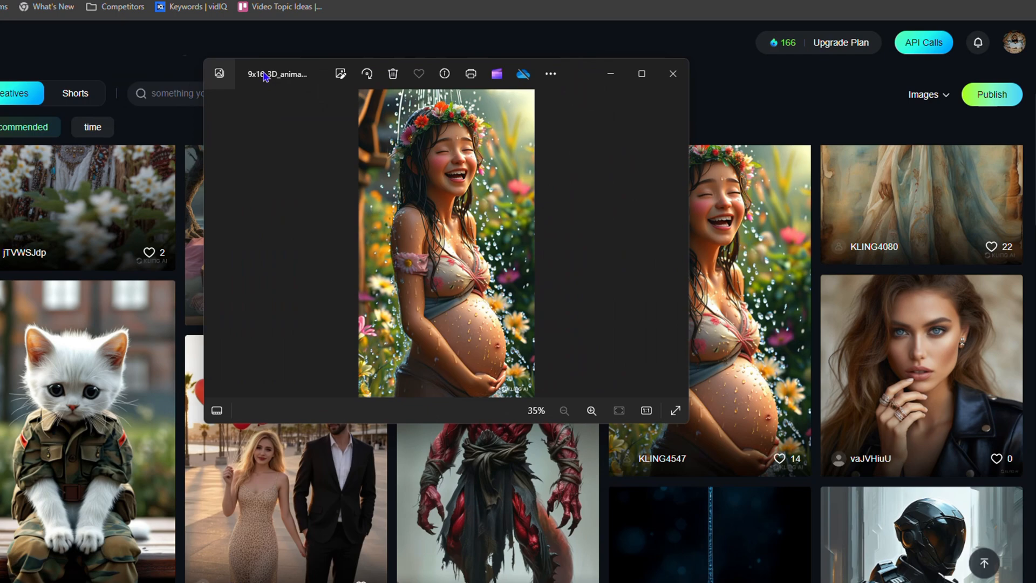
Step: Close the Photos window showing the downloaded pregnant woman PNG
left_click(672, 73)
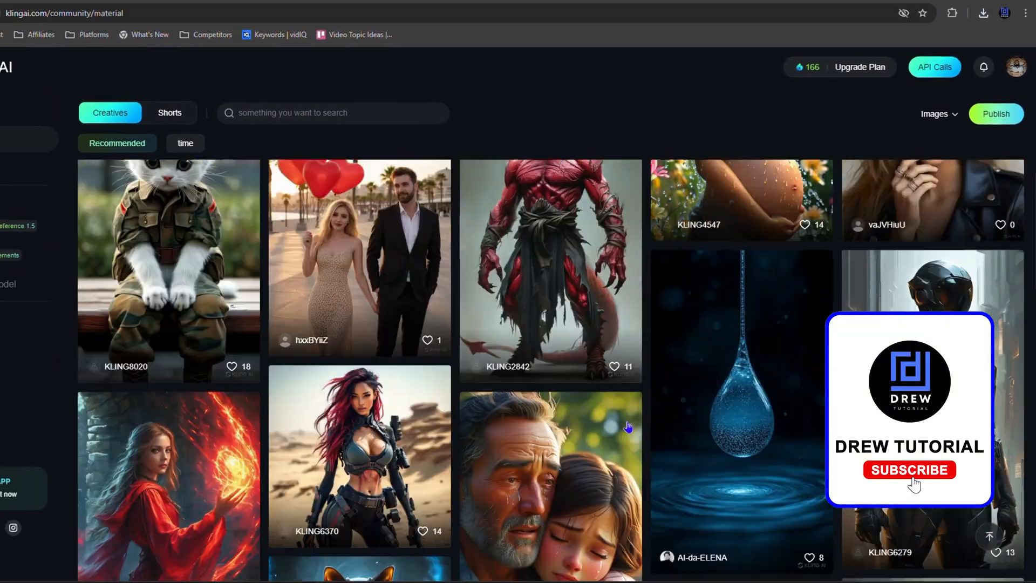